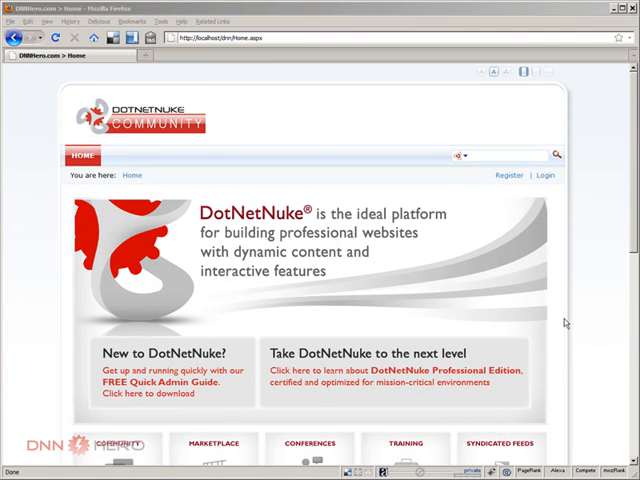
pyautogui.moveTo(587, 298)
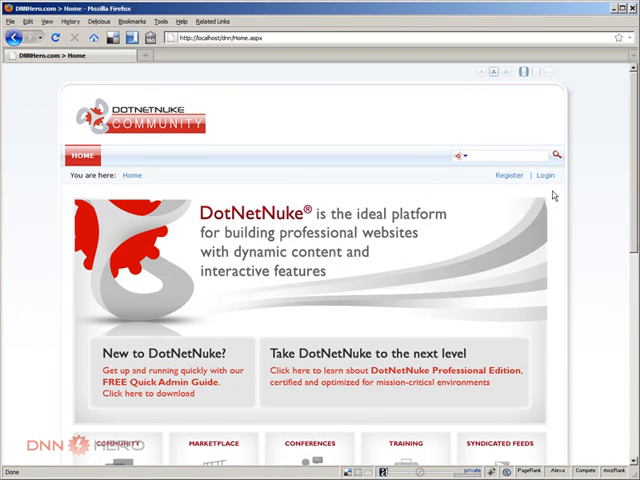
# Step: Log in to the DotNetNuke site with the admin user name and password
pyautogui.click(548, 178)
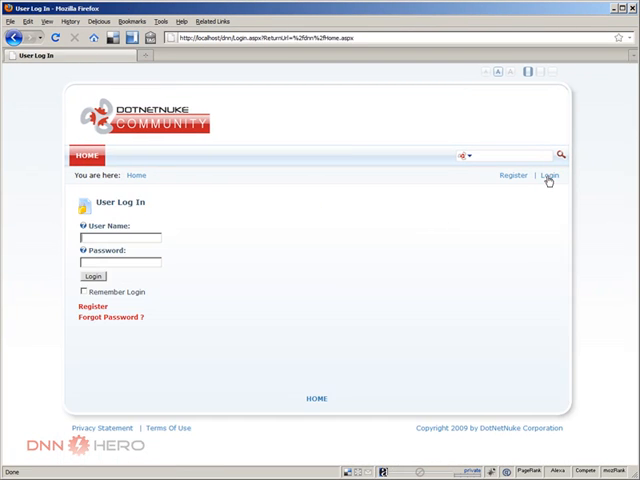
pyautogui.write('admin')
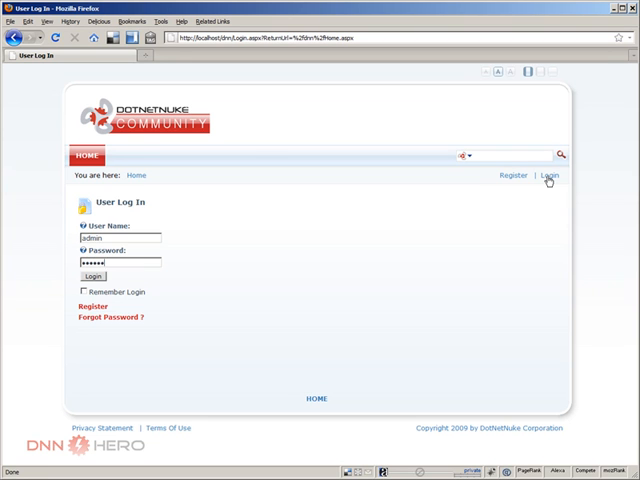
pyautogui.click(94, 276)
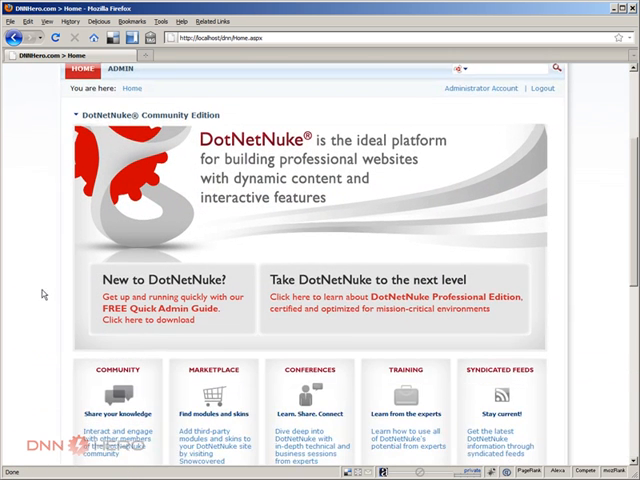
# Step: Edit the home page text module and type 'New link to a file' below the bullet list
pyautogui.scroll(-3)
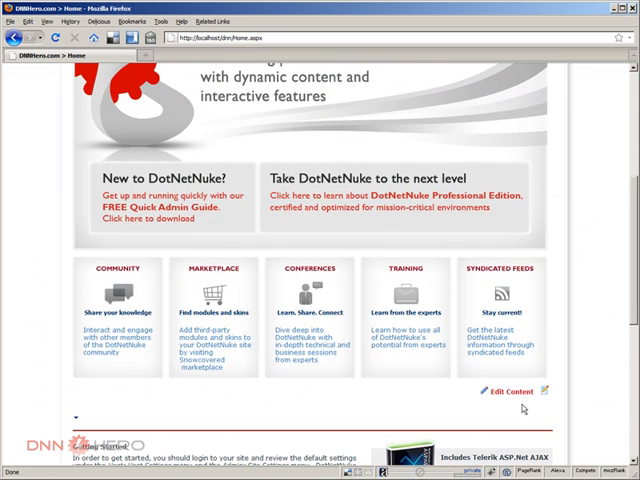
pyautogui.click(500, 394)
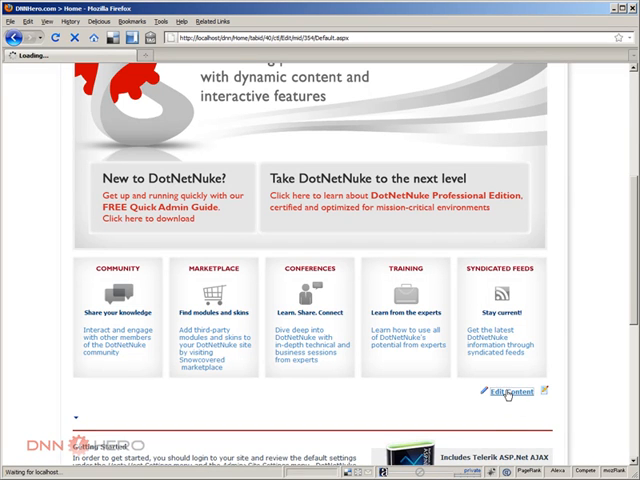
pyautogui.click(506, 392)
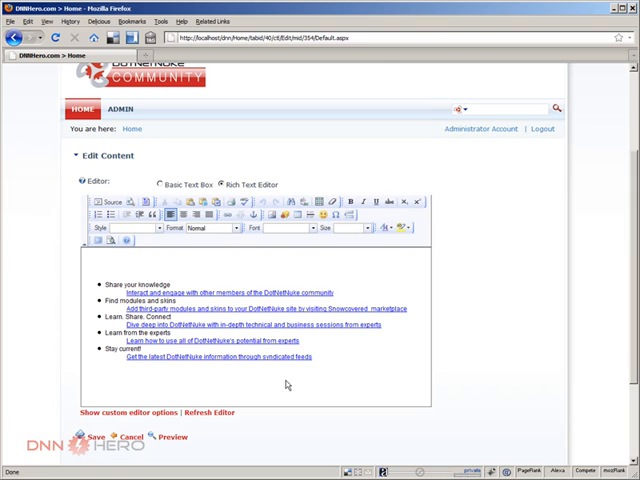
pyautogui.write('New link')
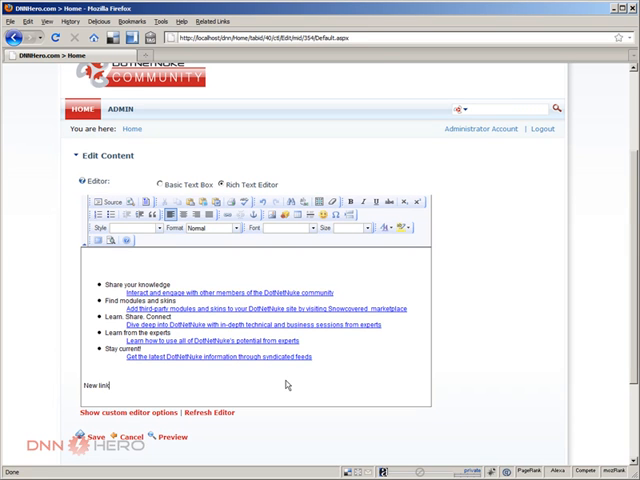
pyautogui.write('to a file')
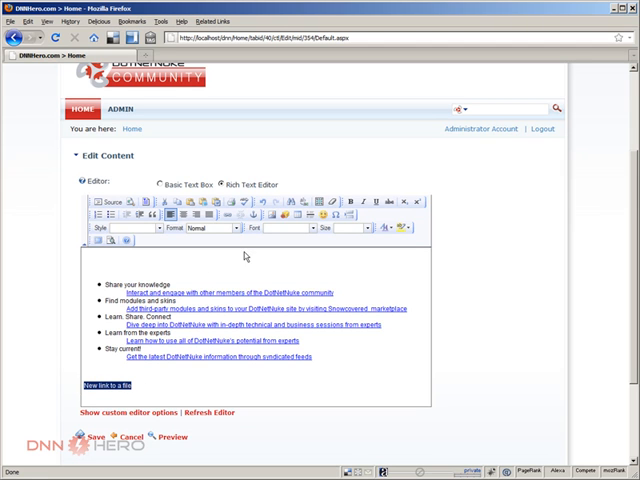
pyautogui.moveTo(228, 216)
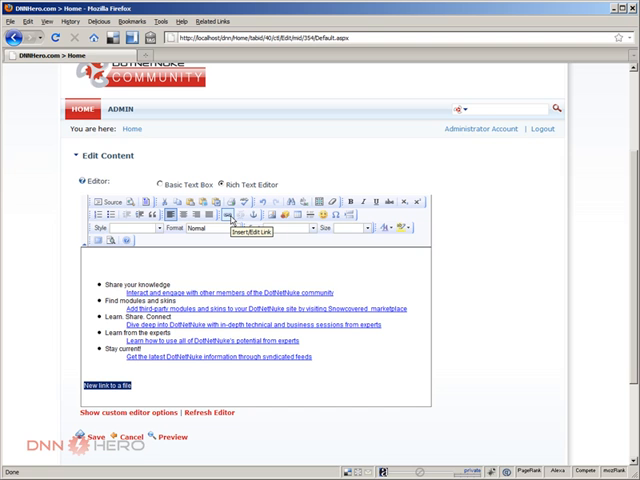
# Step: Open the Link Gallery and choose the File (A File On Your Site) link type
pyautogui.click(227, 216)
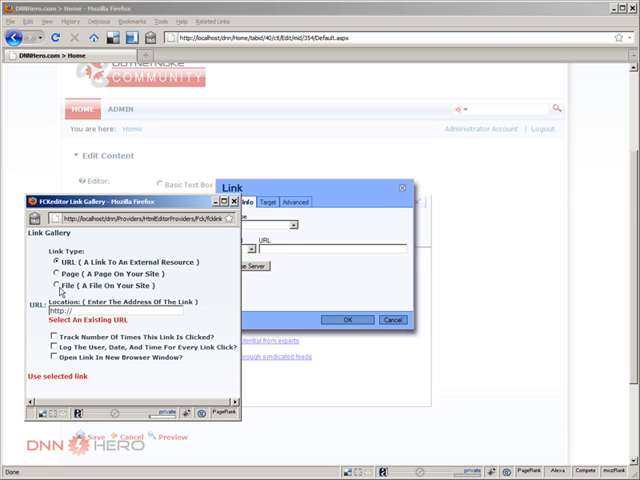
pyautogui.click(52, 285)
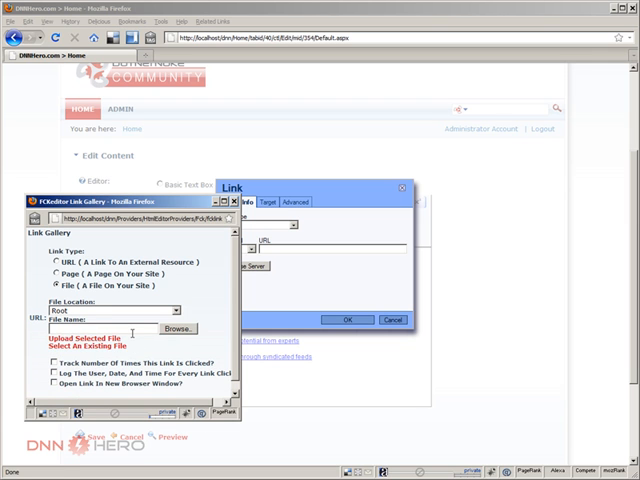
pyautogui.moveTo(170, 342)
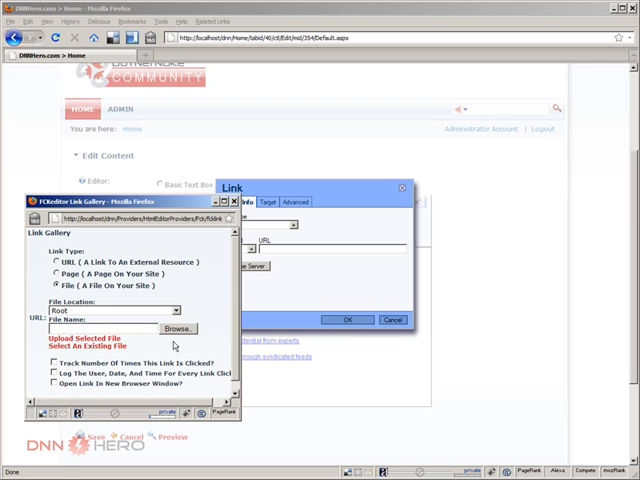
# Step: Browse the Documents library and pick documents.zip for upload
pyautogui.click(175, 328)
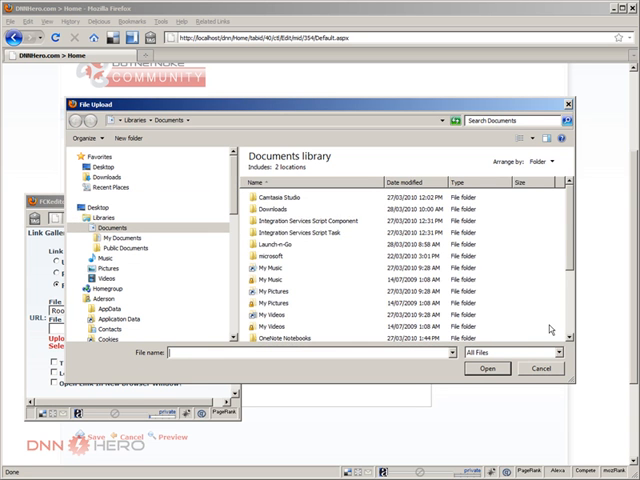
pyautogui.scroll(-3)
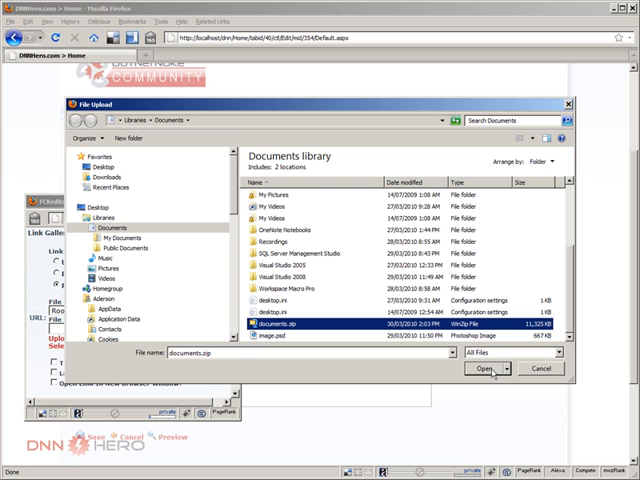
pyautogui.click(481, 369)
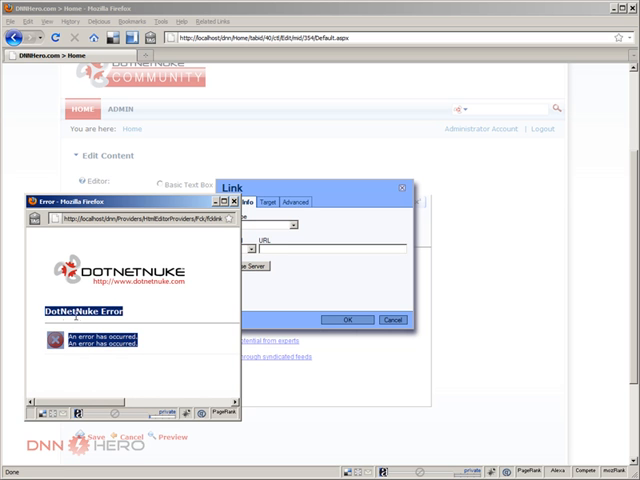
pyautogui.moveTo(152, 352)
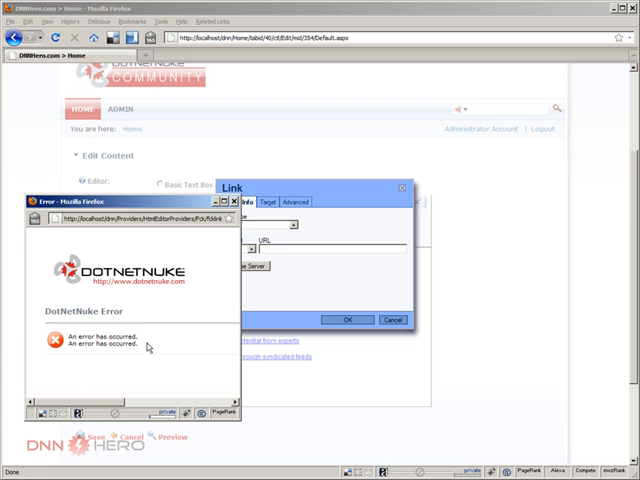
pyautogui.moveTo(144, 393)
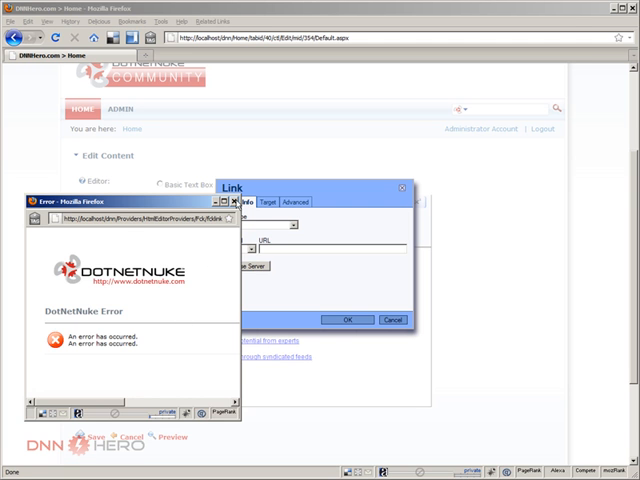
# Step: Close the 'DotNetNuke Error' popup window
pyautogui.click(207, 199)
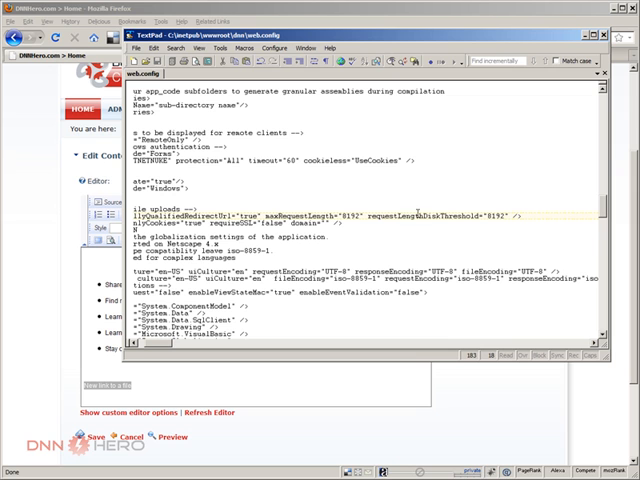
pyautogui.moveTo(456, 229)
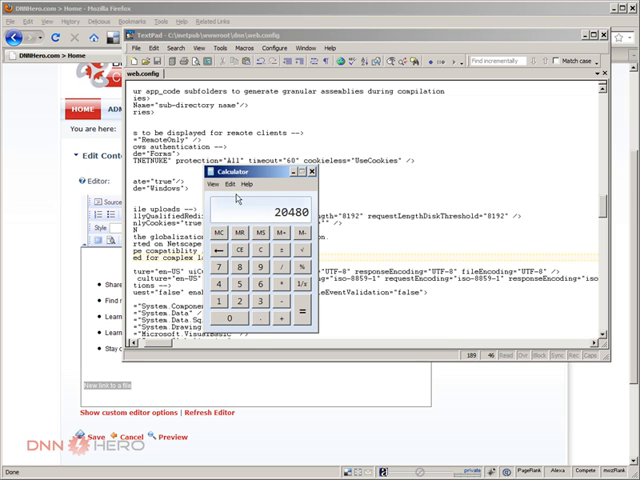
# Step: Dismiss Calculator and replace 8192 with 20480 in web.config's maxRequestLength
pyautogui.click(311, 171)
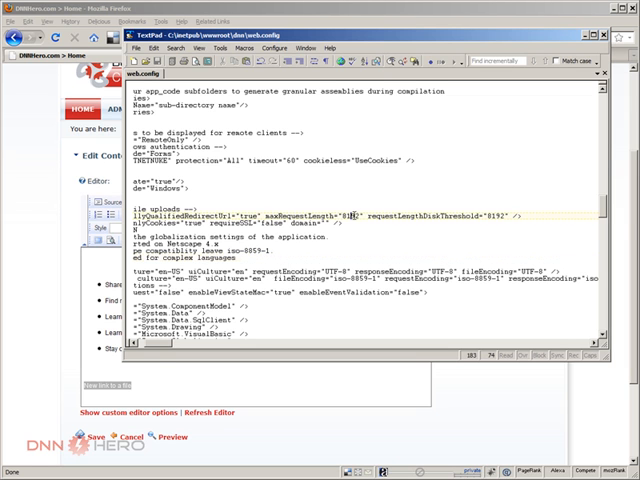
pyautogui.doubleClick(347, 214)
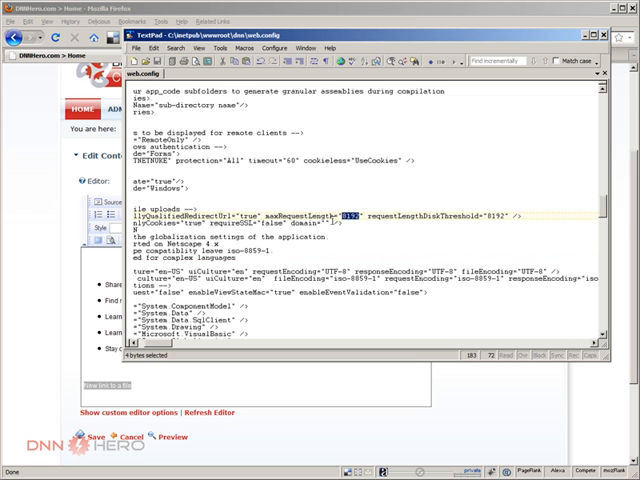
pyautogui.write('20480')
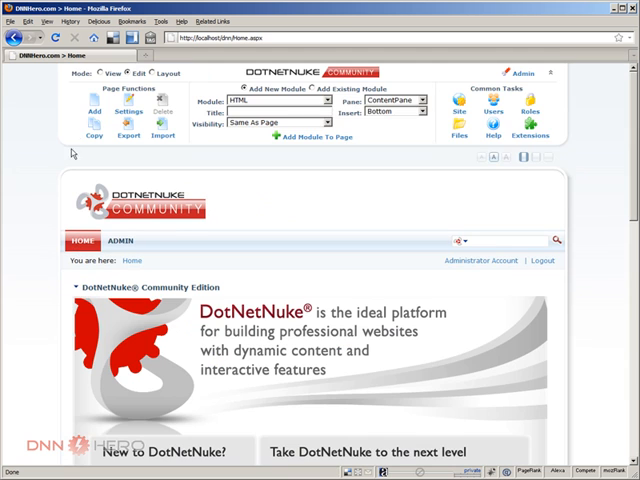
# Step: Scroll to the 'New file' text, start a link, and open the link gallery
pyautogui.scroll(-3)
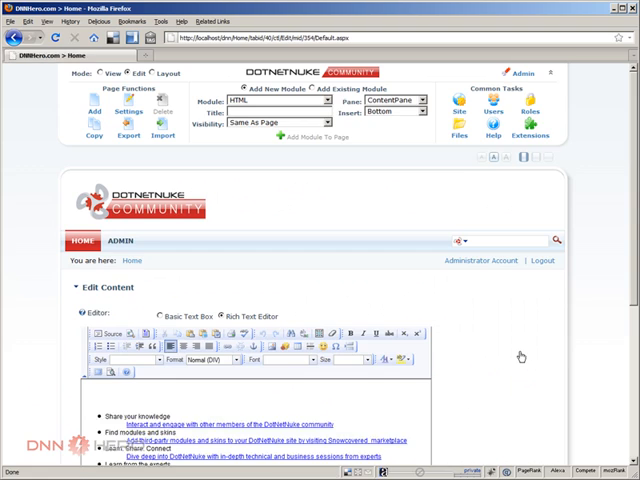
pyautogui.scroll(-3)
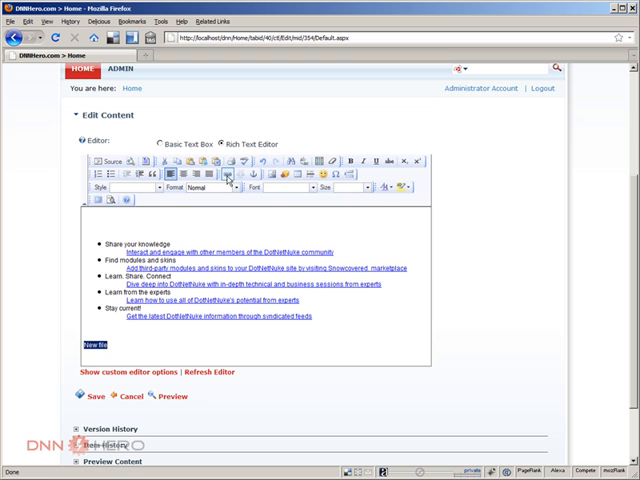
pyautogui.moveTo(230, 178)
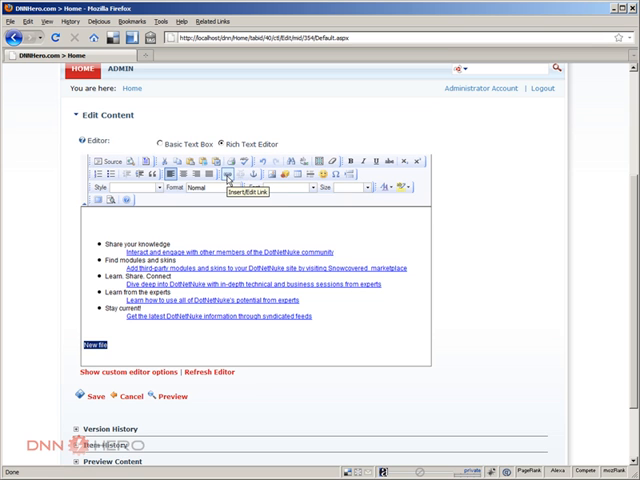
pyautogui.click(228, 178)
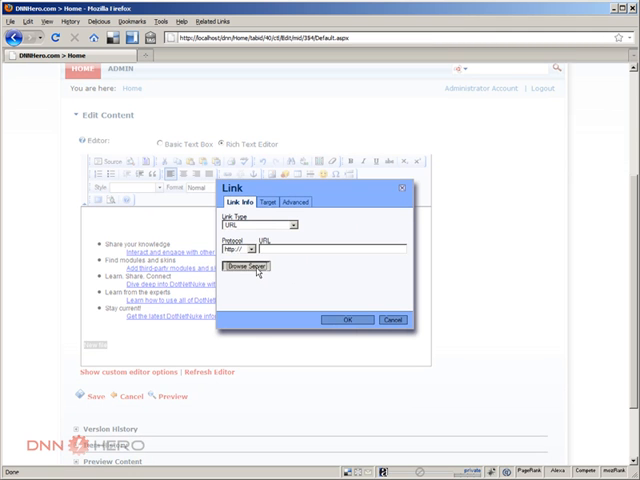
pyautogui.click(243, 267)
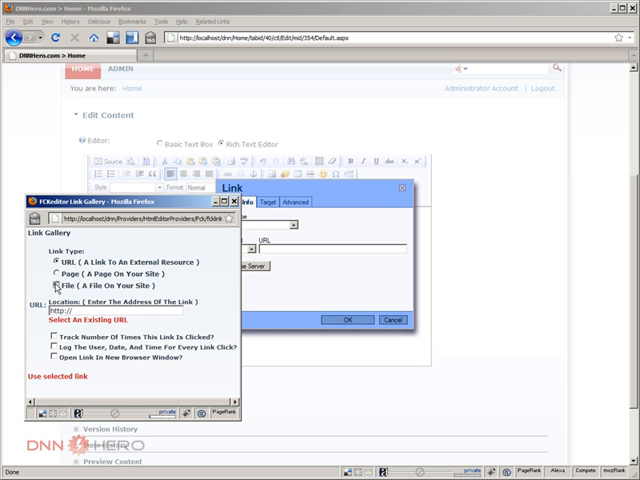
# Step: Choose the File link type and upload documents.zip from the Documents library
pyautogui.click(55, 285)
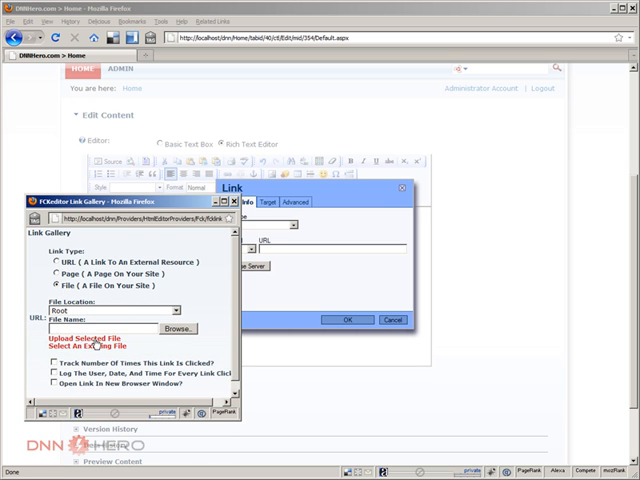
pyautogui.click(176, 328)
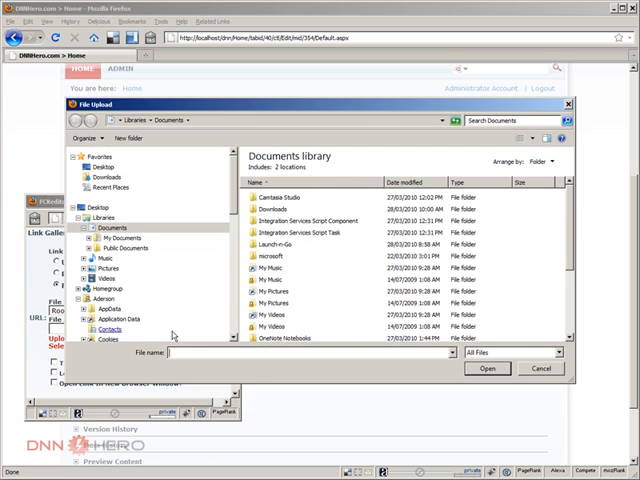
pyautogui.scroll(-3)
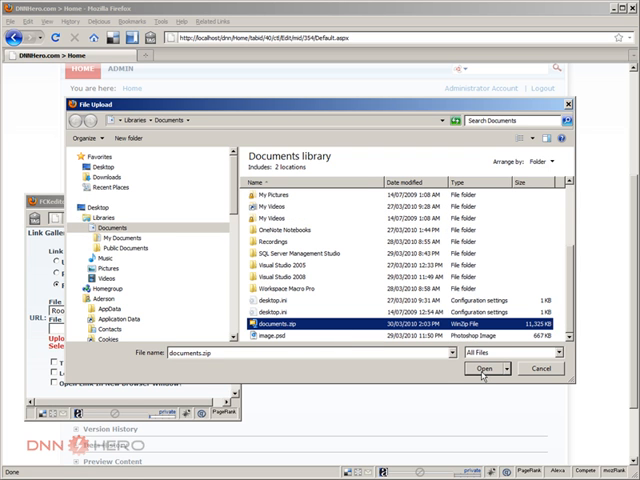
pyautogui.click(491, 368)
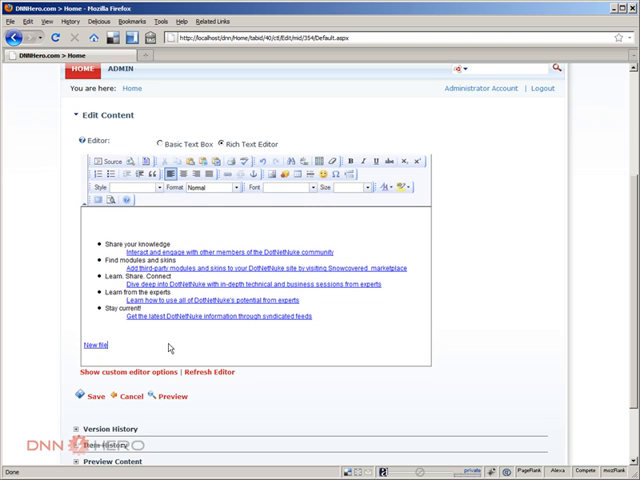
pyautogui.moveTo(165, 344)
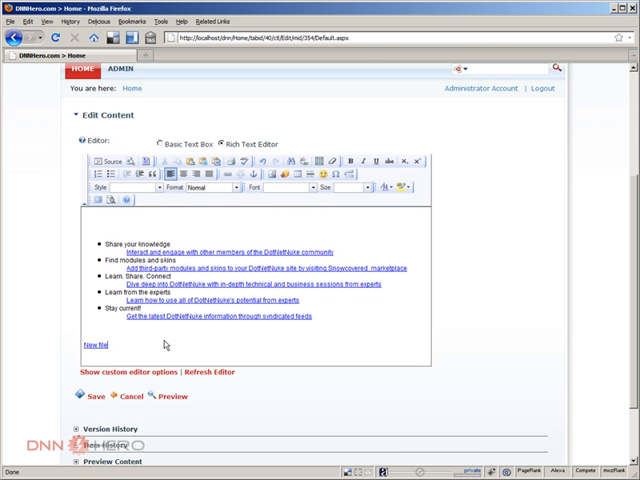